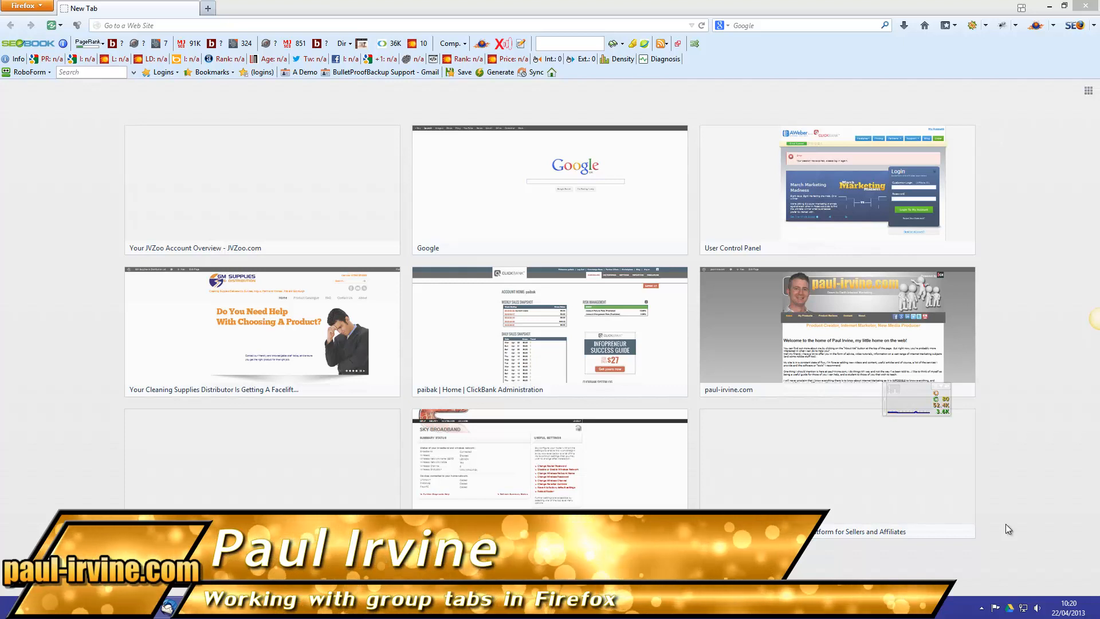
Load the Google home page from the New Tab thumbnails.
left_click(550, 189)
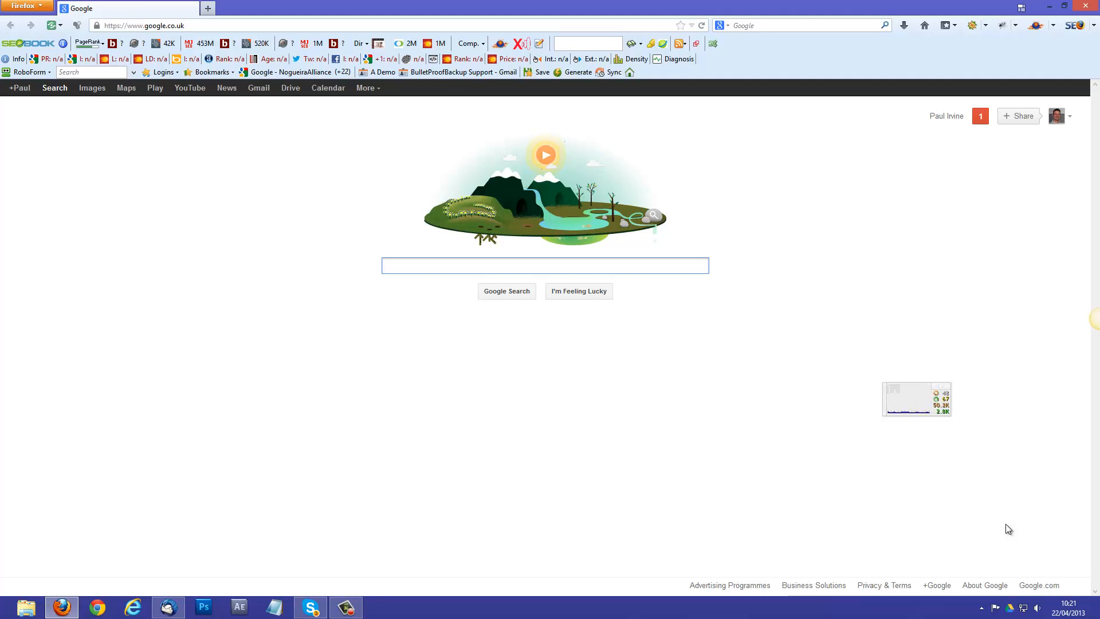
Open new tabs and load the email marketing site, Yahoo UK, CNN, WarriorForum and EzineArticles.
left_click(544, 264)
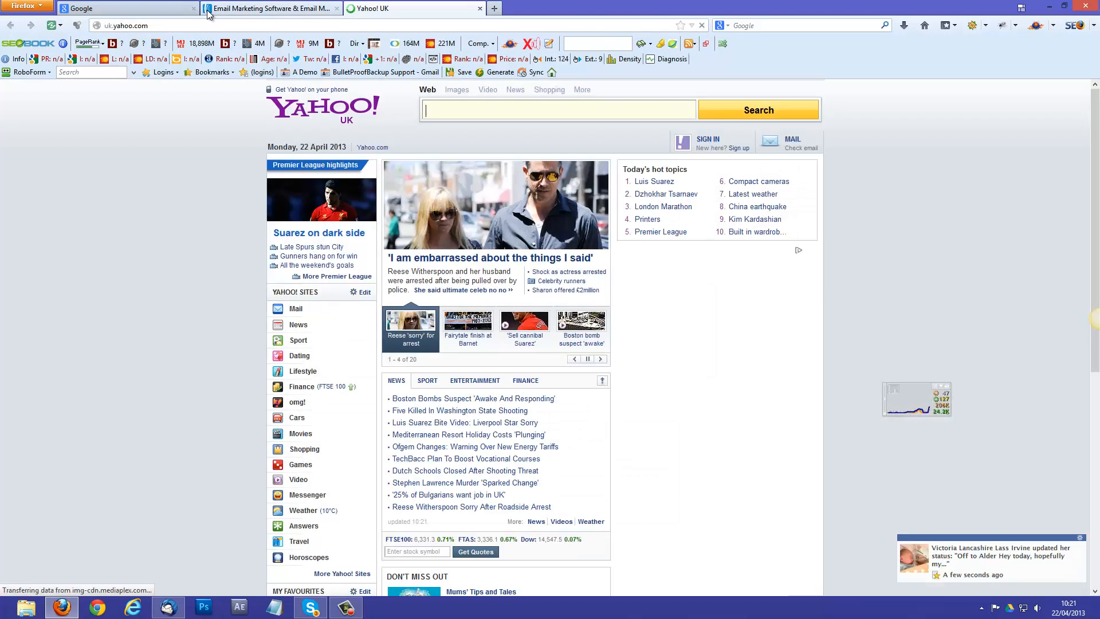
left_click(494, 8)
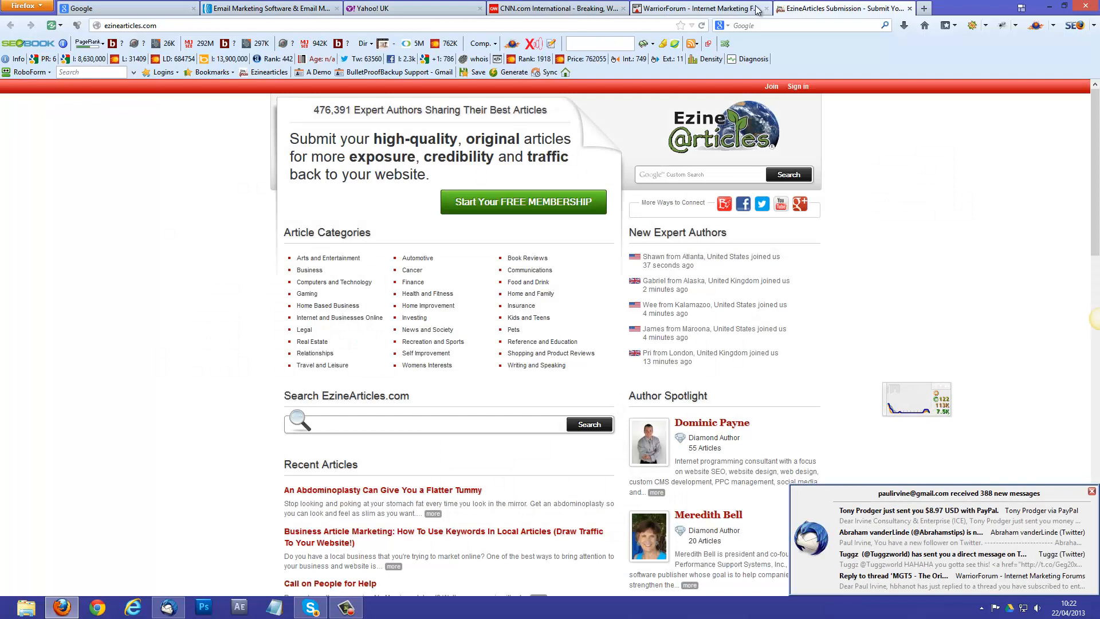
mouse_move(214, 251)
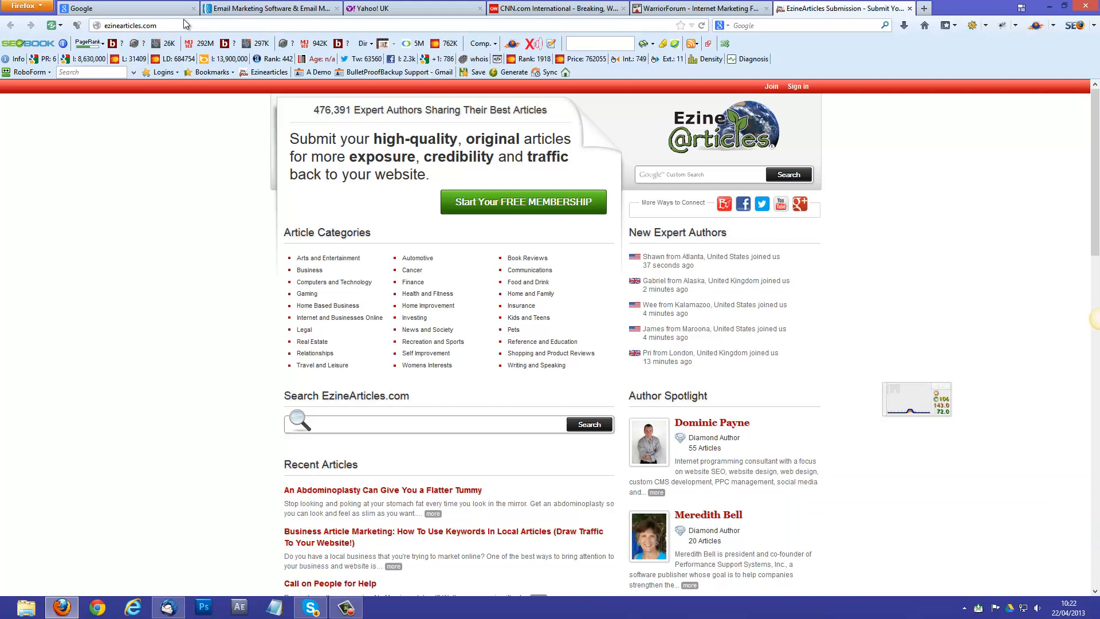
mouse_move(254, 167)
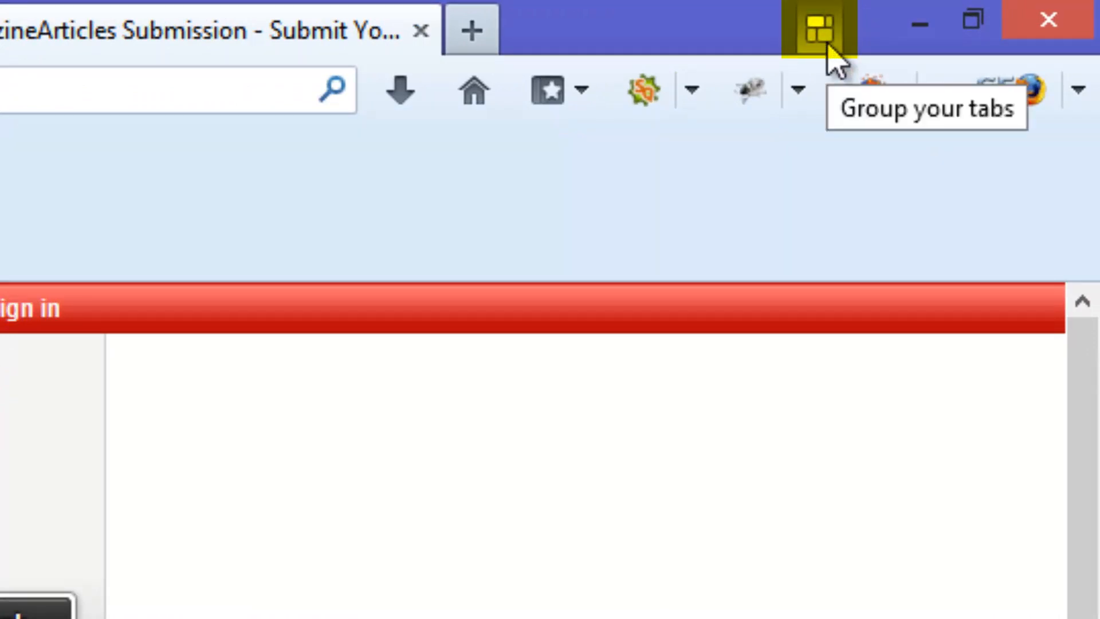
mouse_move(828, 52)
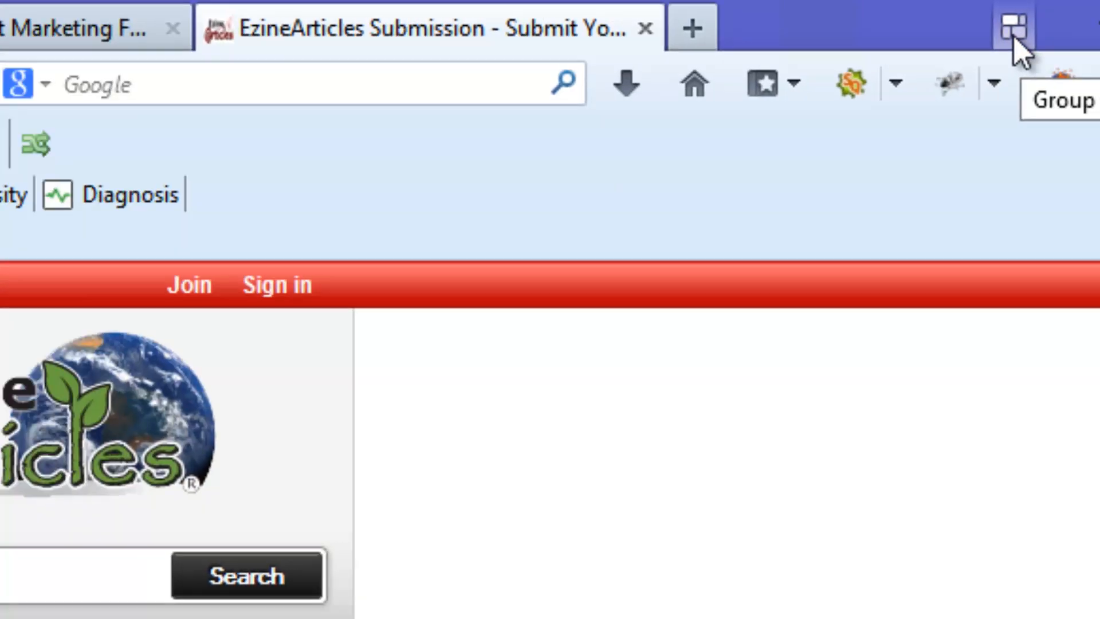
Show the Panorama tab-groups overview with all six tabs in one group.
left_click(1024, 27)
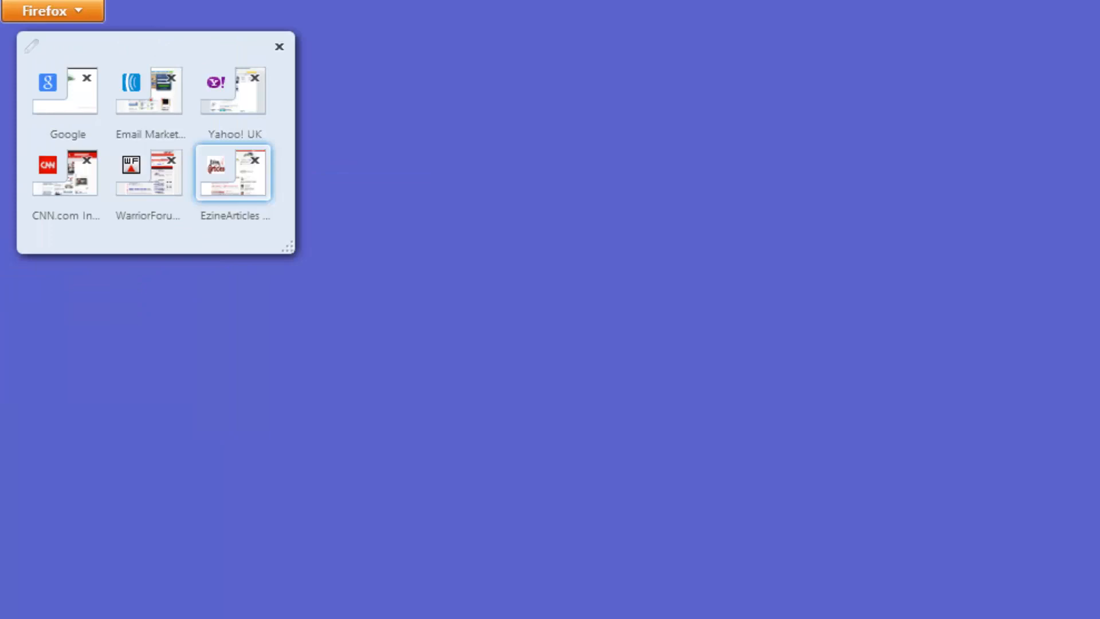
mouse_move(123, 145)
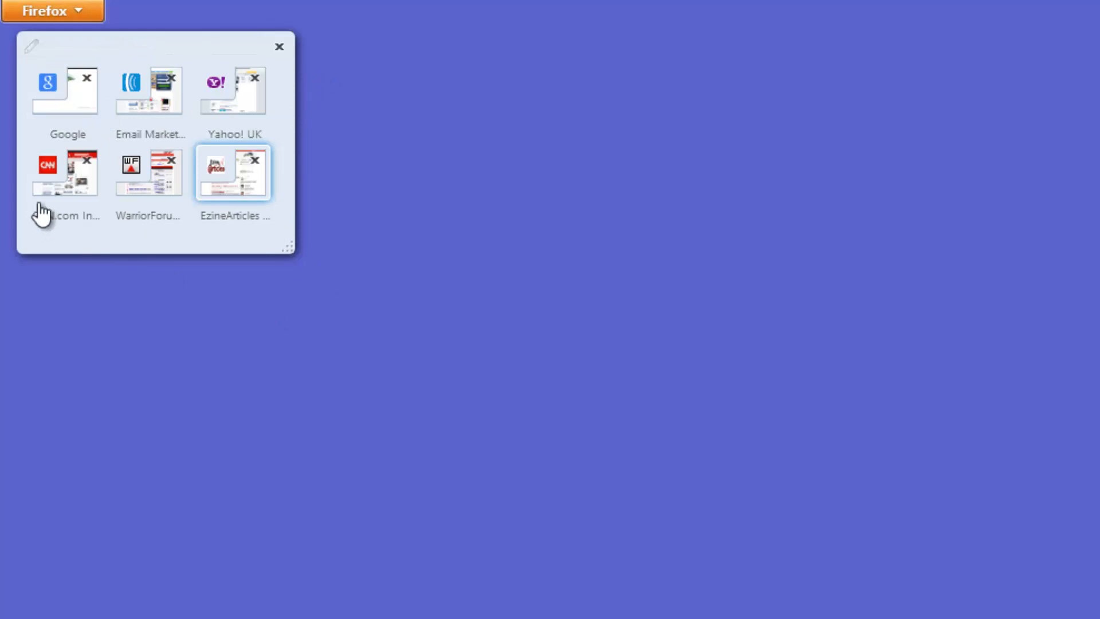
mouse_move(212, 106)
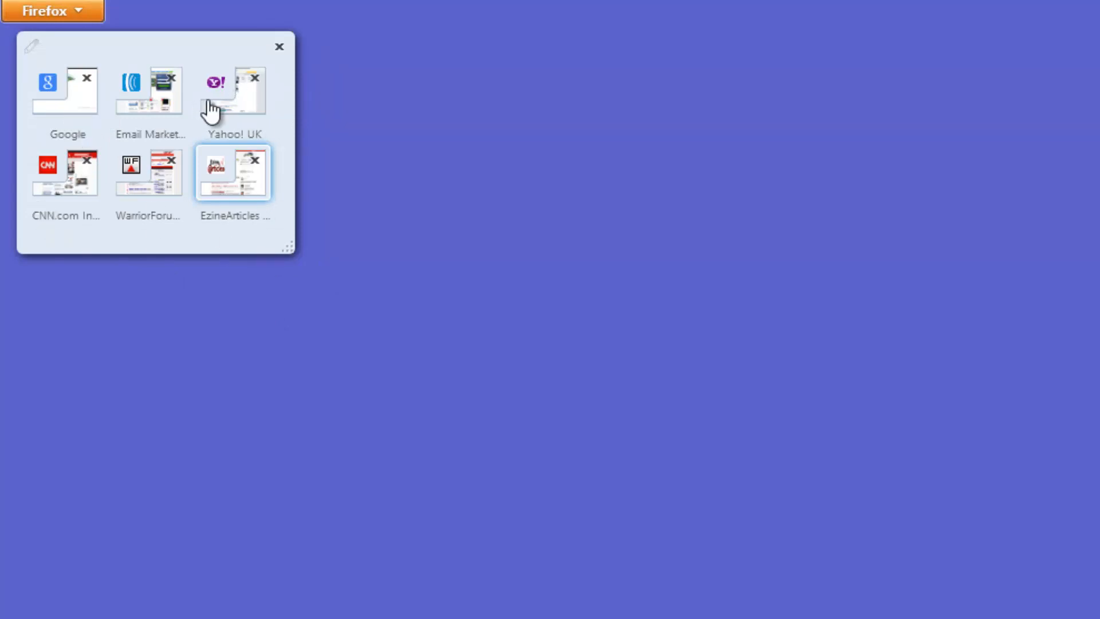
mouse_move(163, 115)
type("General")
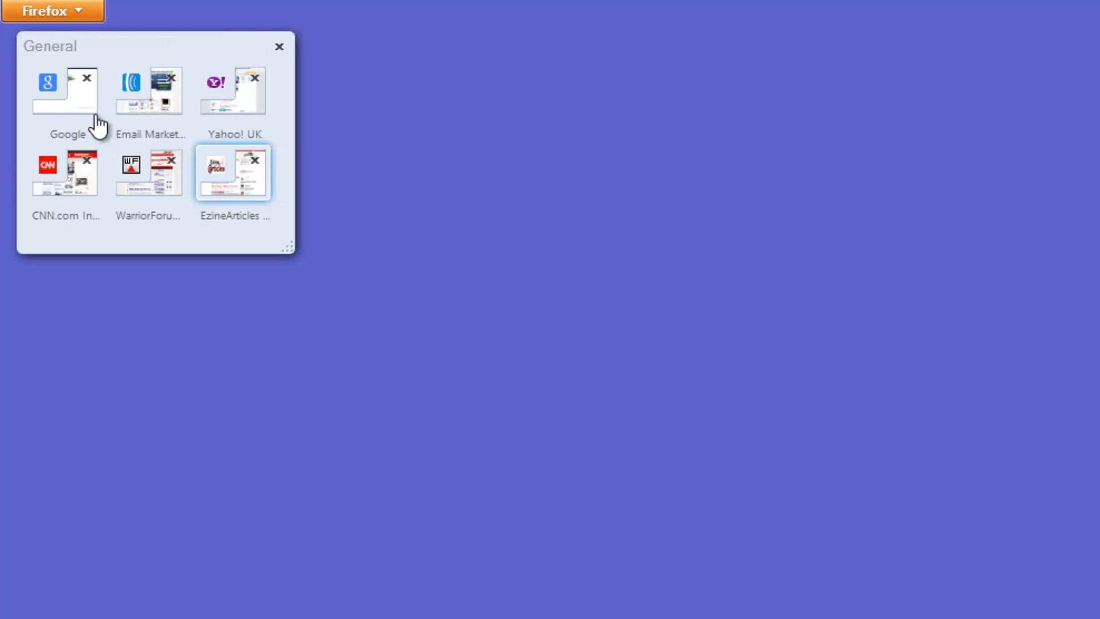
mouse_move(208, 309)
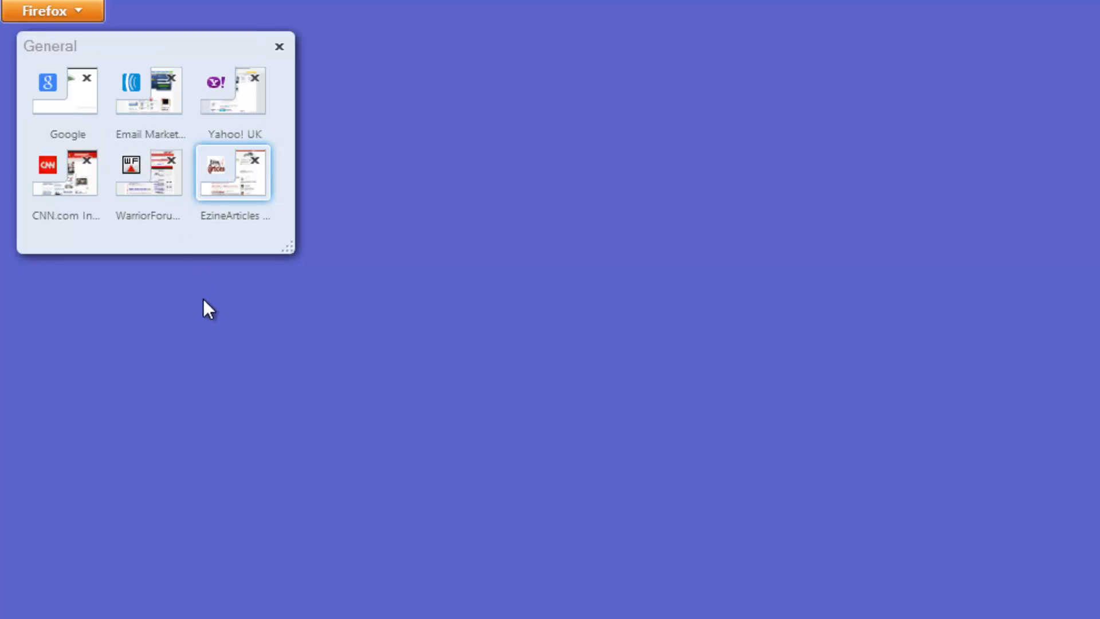
mouse_move(148, 113)
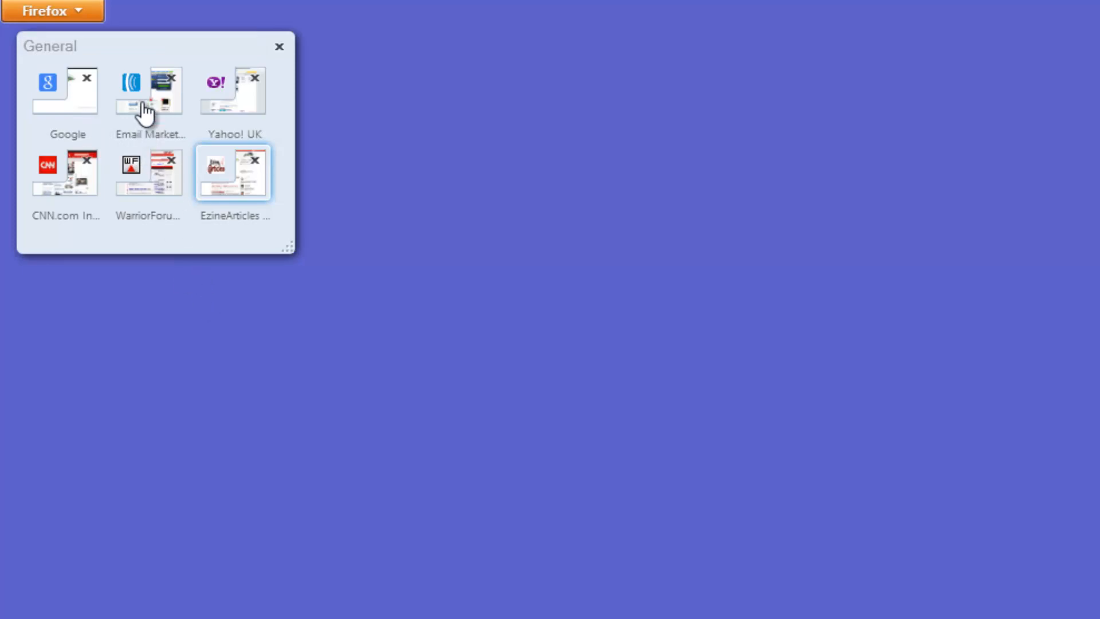
Form an Internet Marketing group with the email marketing and WarriorForum tabs, and pull CNN into its own group.
left_click_drag(148, 92, 569, 335)
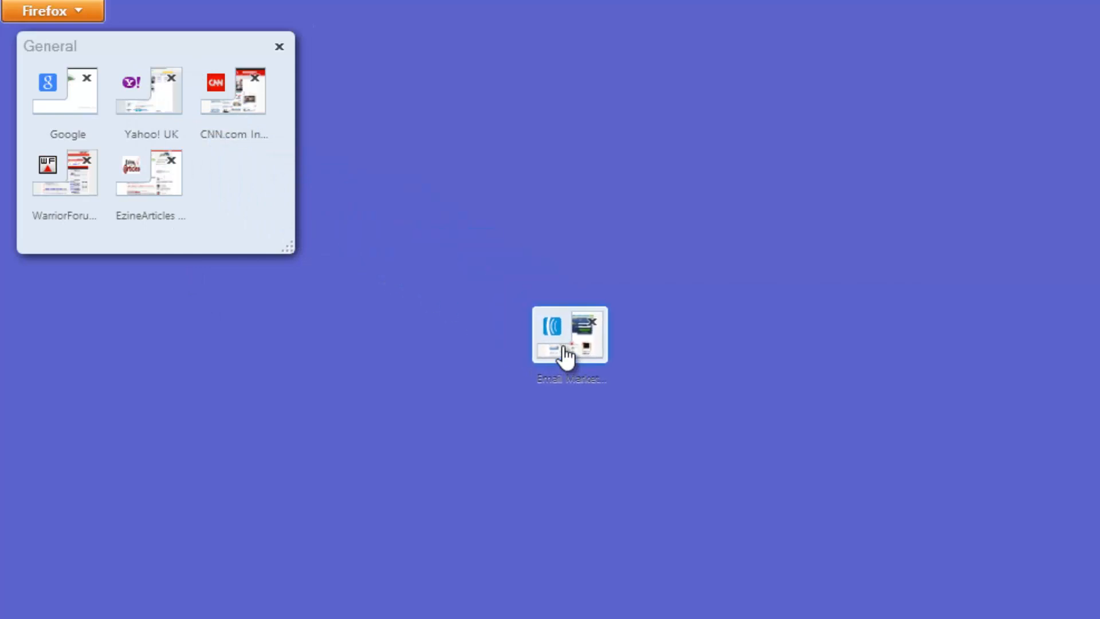
left_click_drag(64, 173, 543, 333)
type("Internet Marketing")
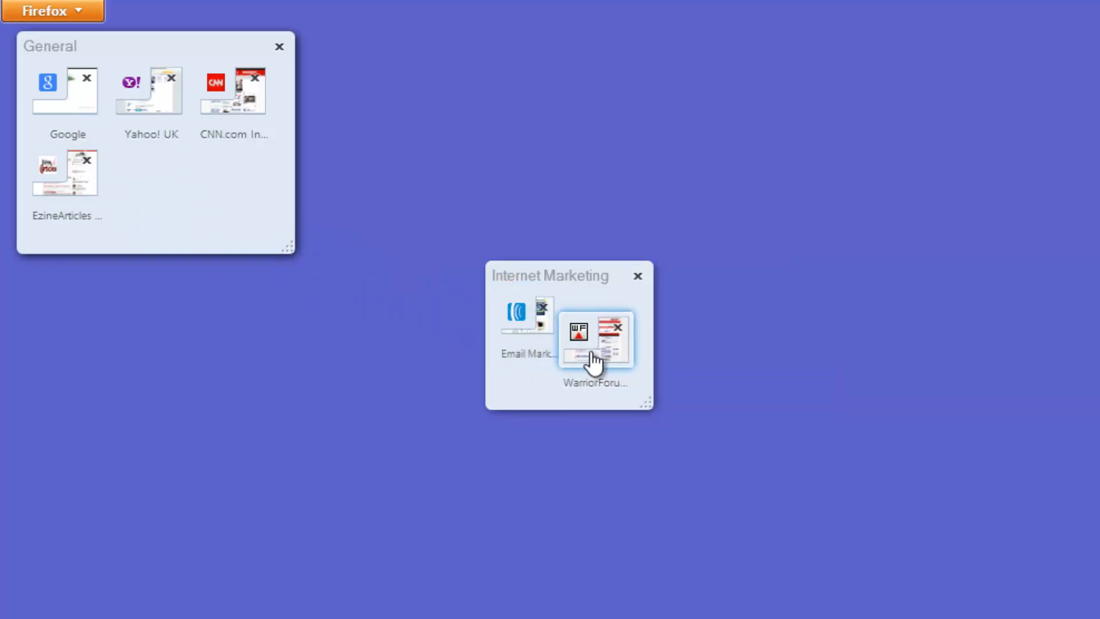
left_click_drag(595, 339, 598, 314)
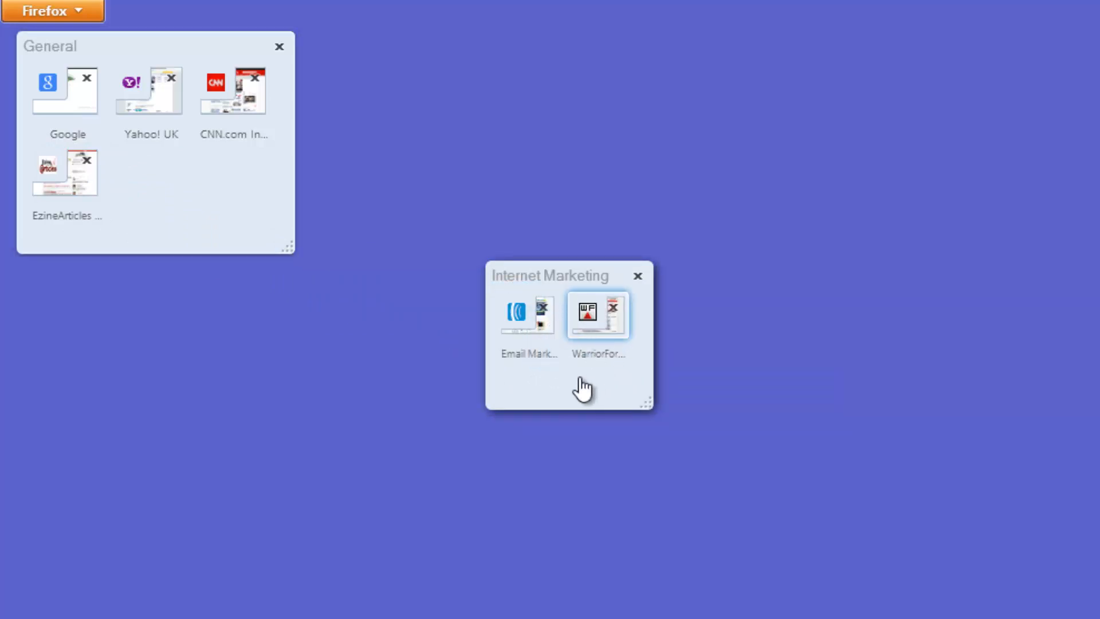
mouse_move(489, 337)
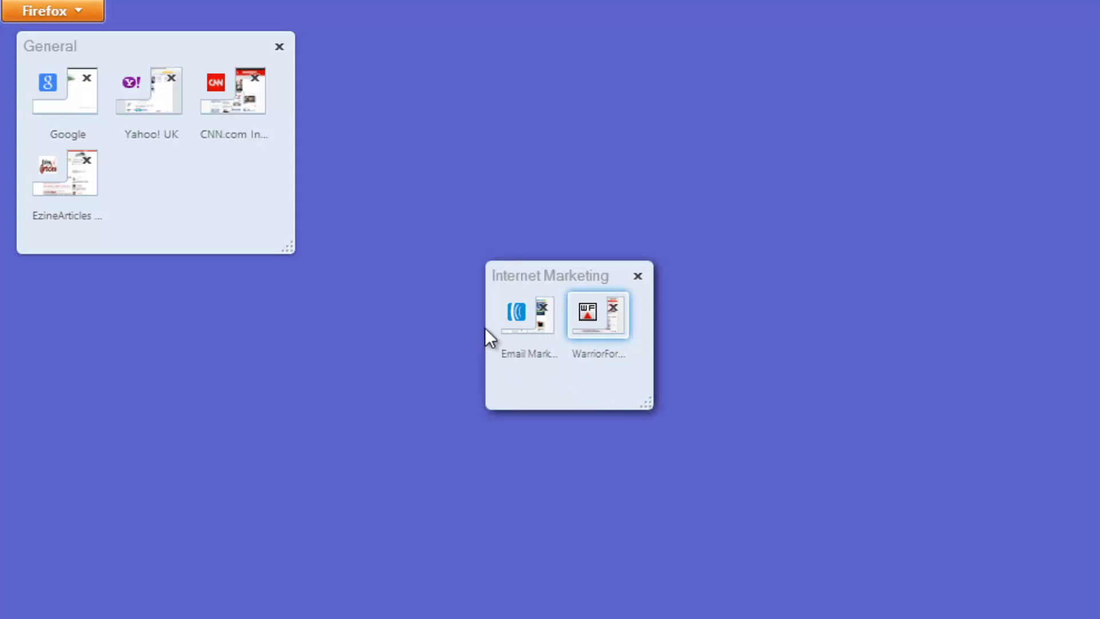
left_click_drag(550, 275, 515, 229)
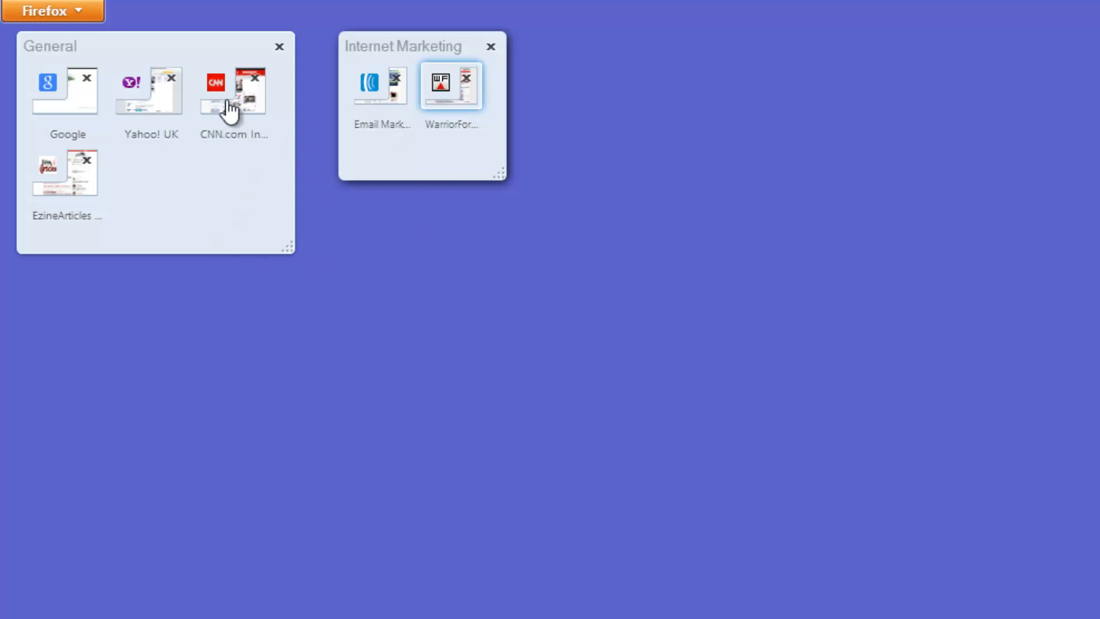
left_click_drag(233, 89, 665, 140)
type("News")
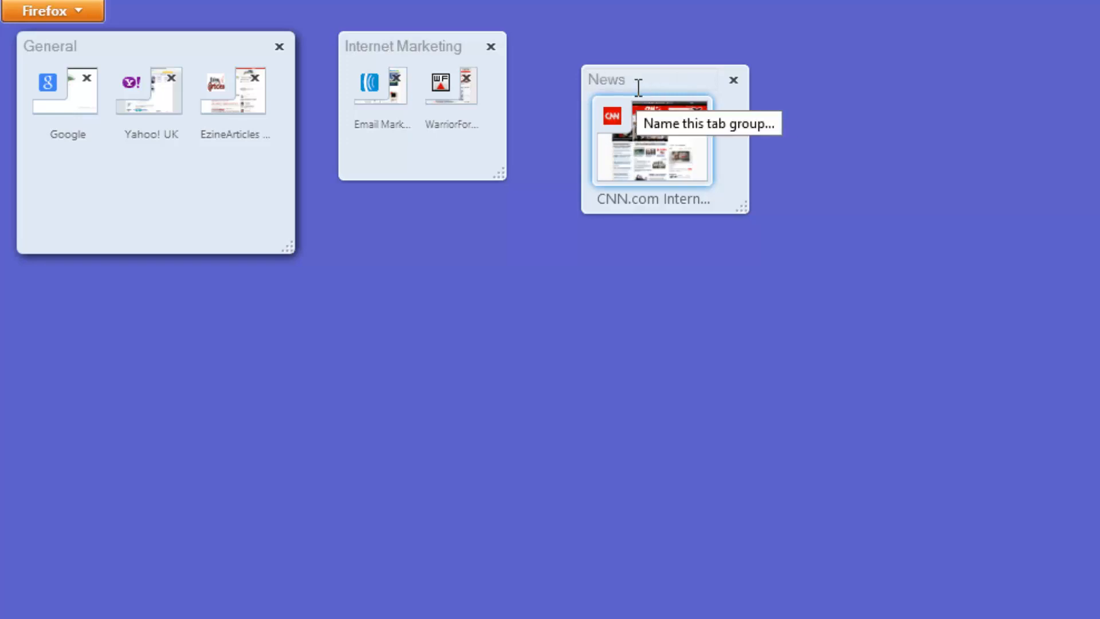
Group Google and Yahoo! UK as Search Engines and rename the original group Article Directories.
left_click_drag(67, 89, 242, 252)
type("Search Engines")
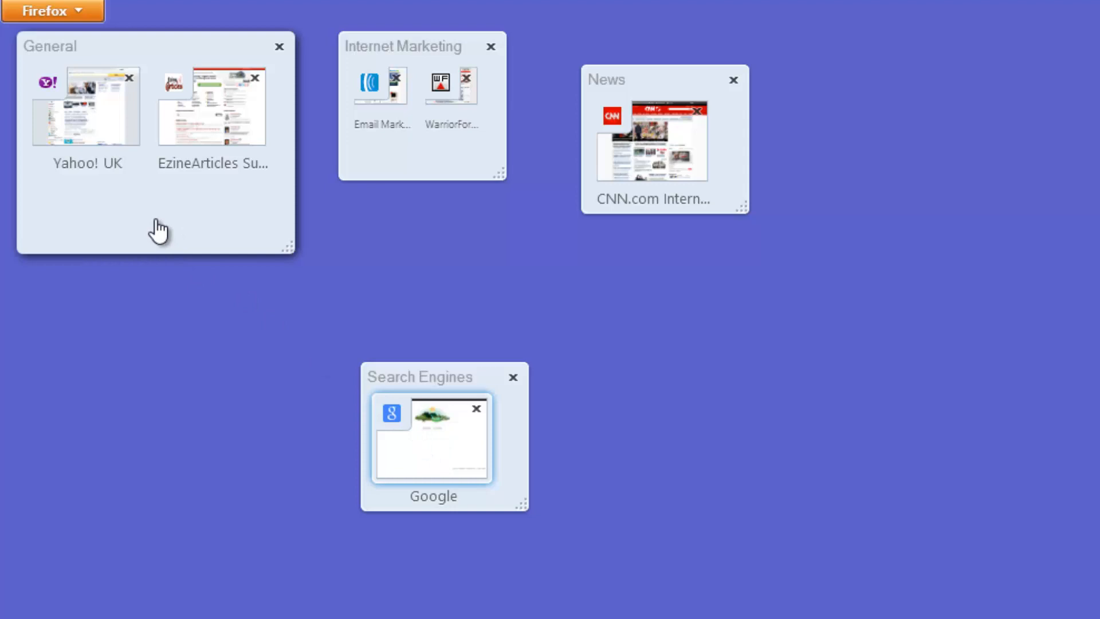
left_click_drag(84, 106, 484, 457)
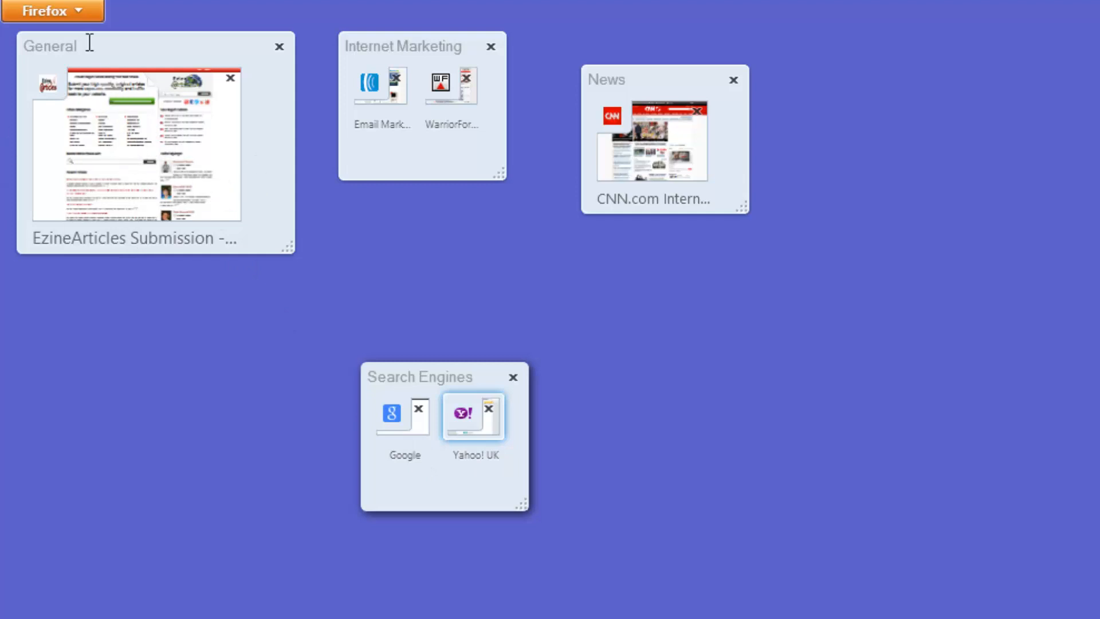
type("Article Directories")
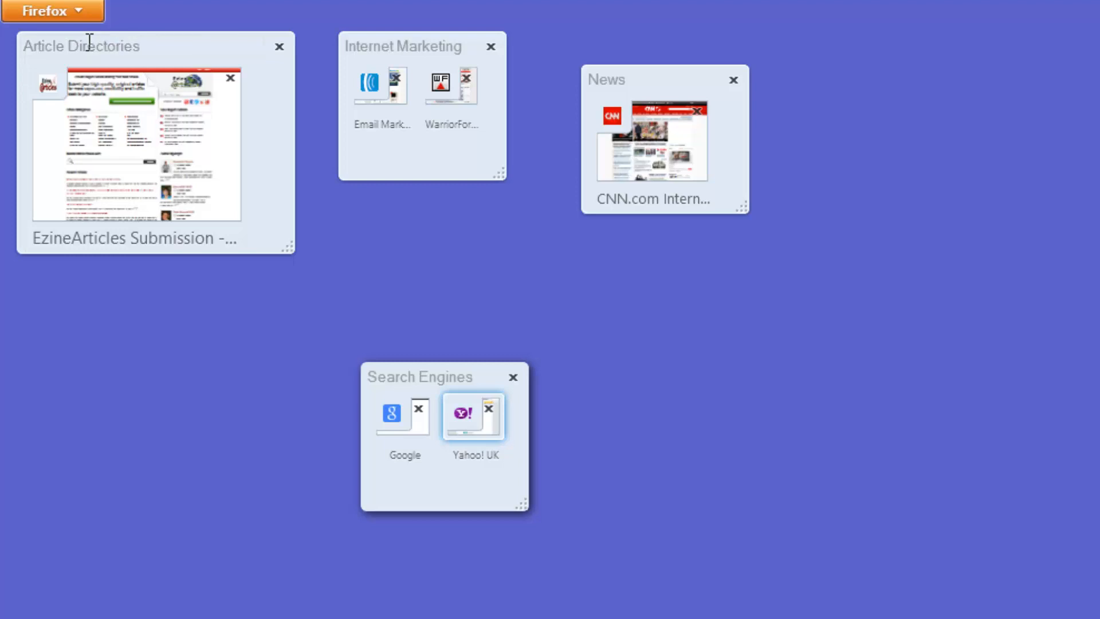
mouse_move(136, 217)
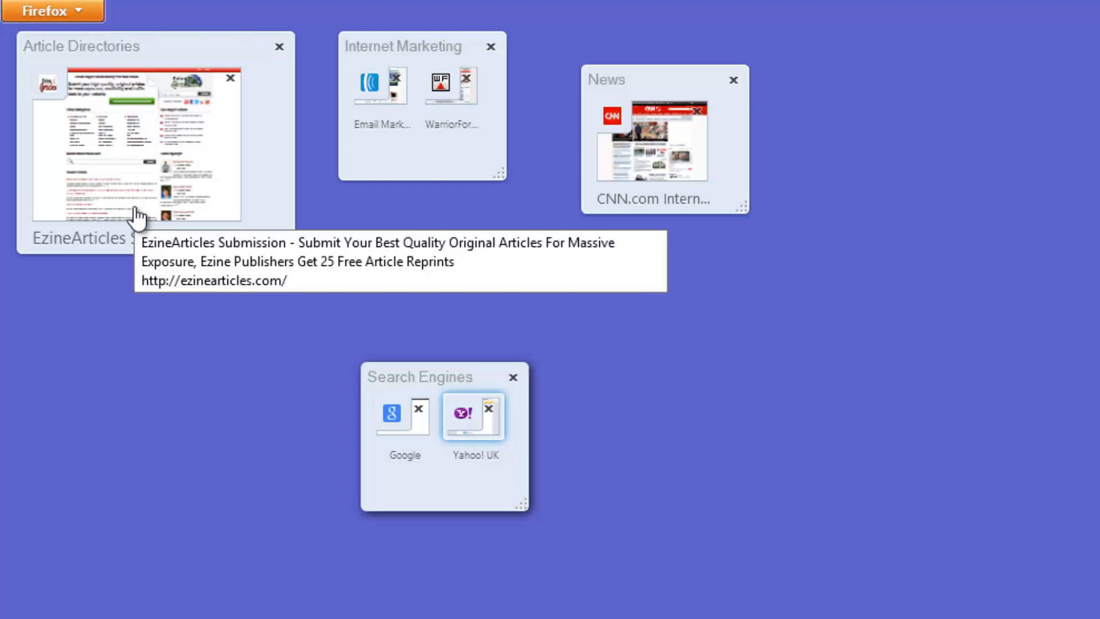
mouse_move(535, 131)
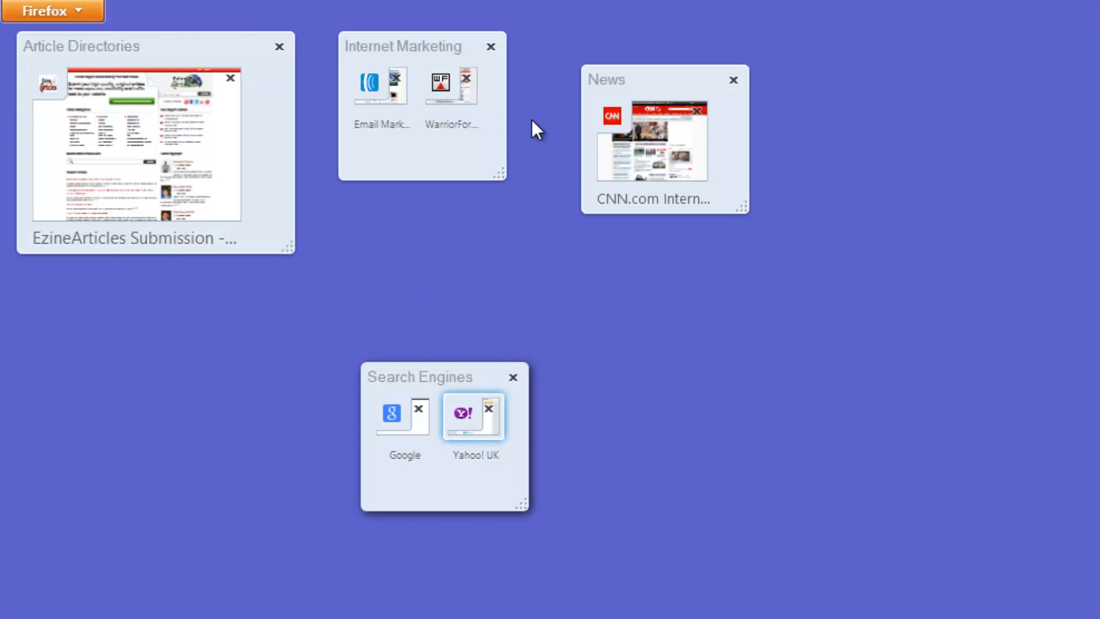
mouse_move(664, 589)
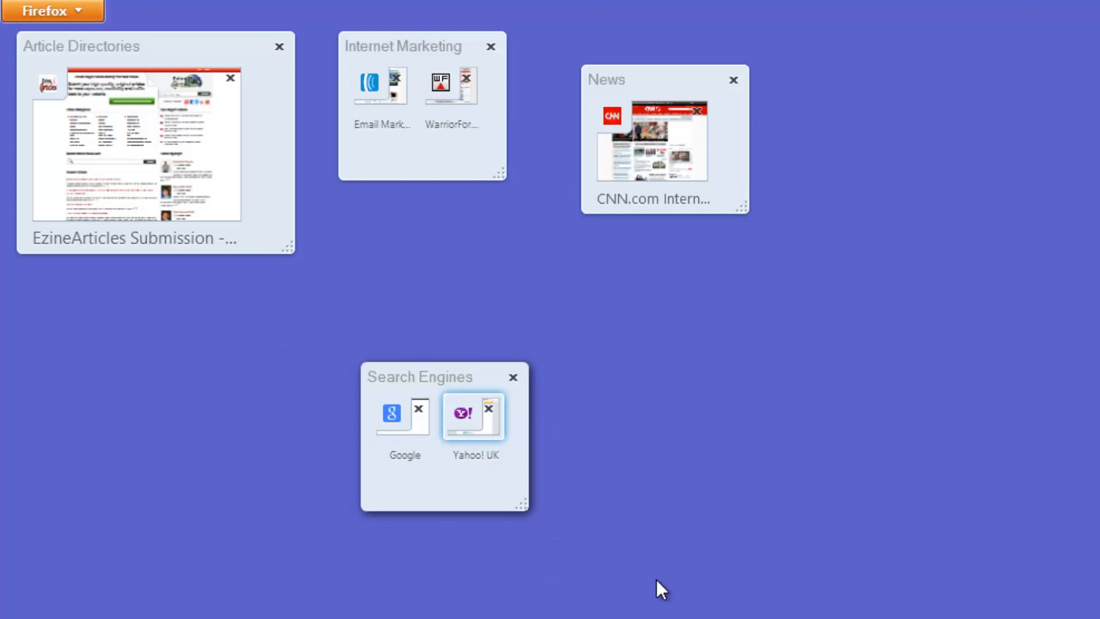
mouse_move(574, 339)
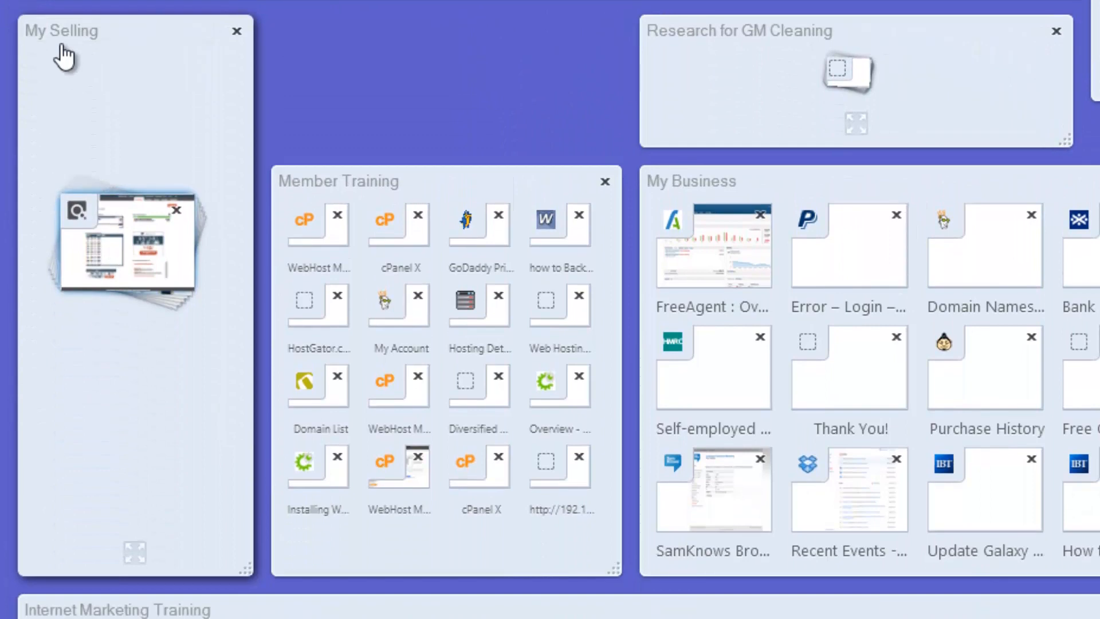
mouse_move(616, 212)
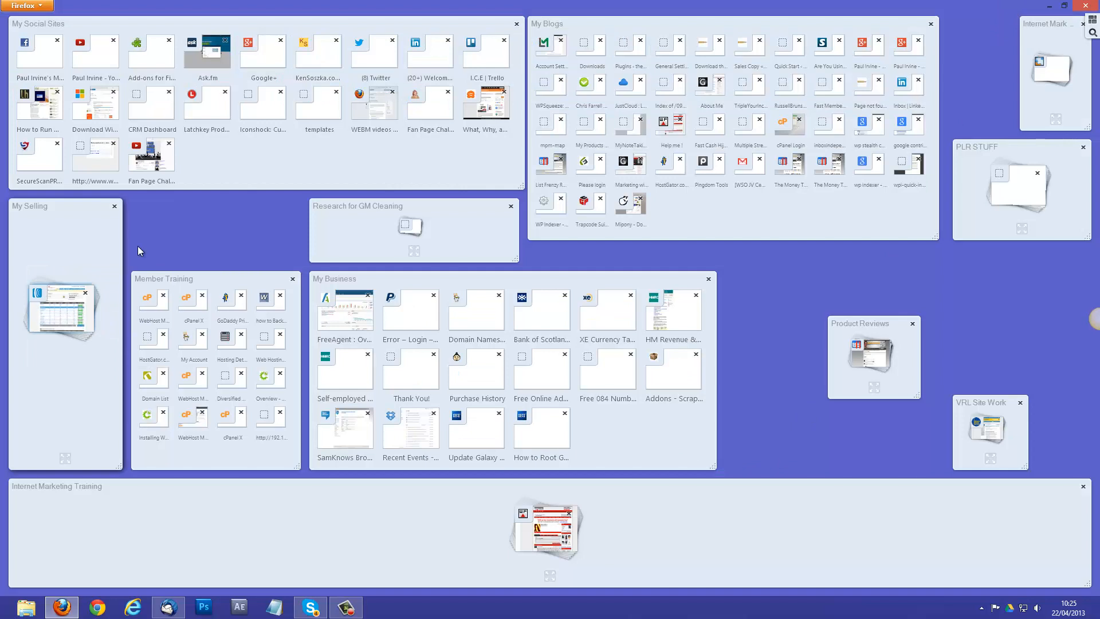
mouse_move(650, 490)
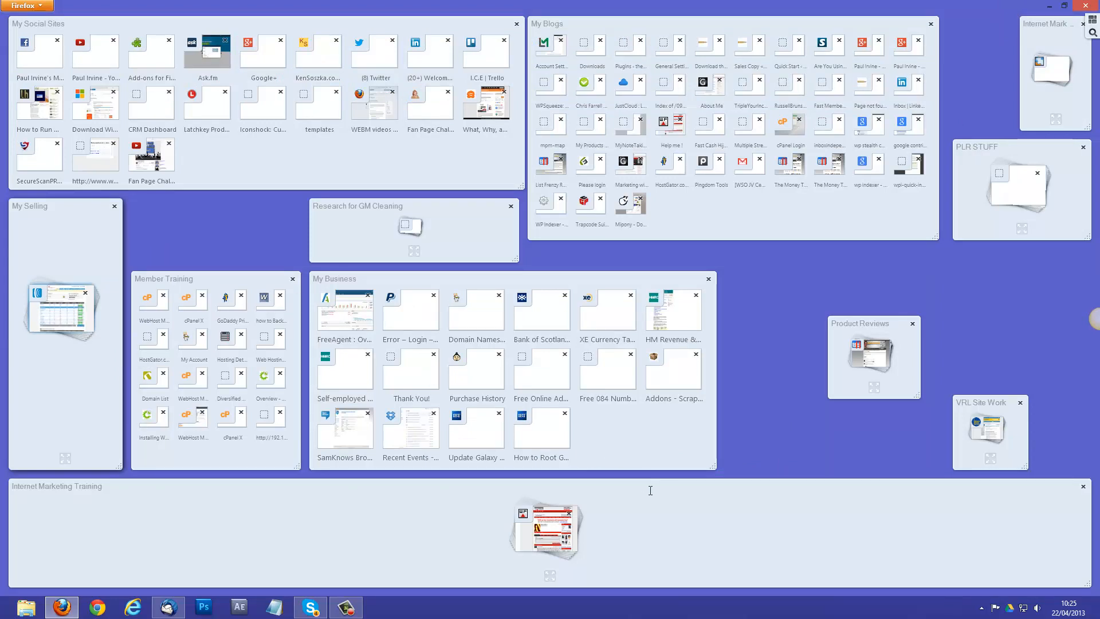
mouse_move(723, 414)
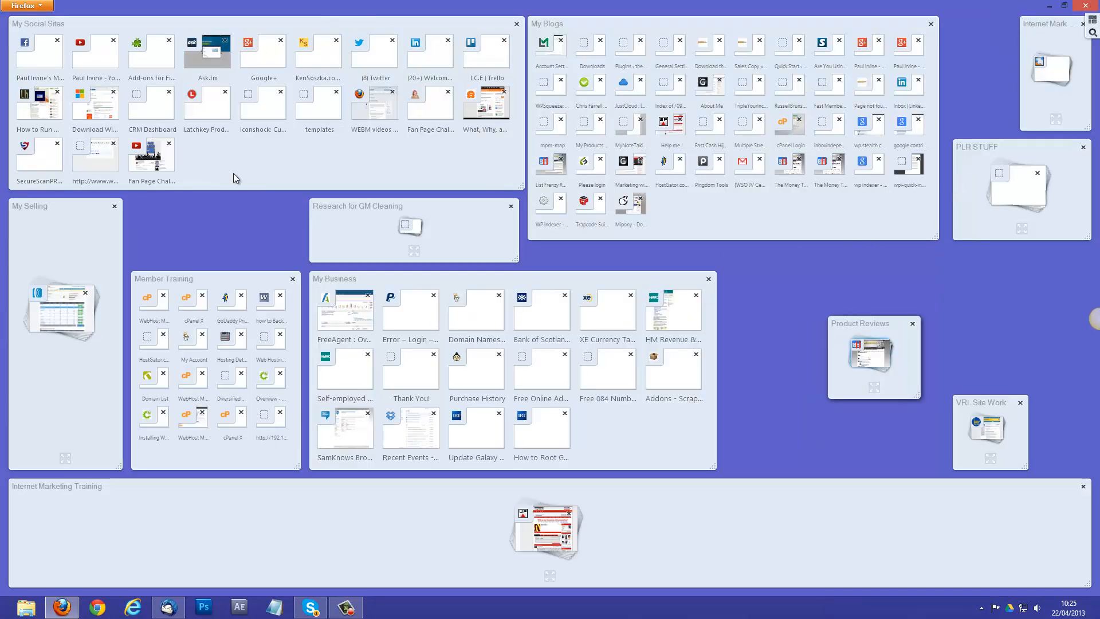
mouse_move(661, 163)
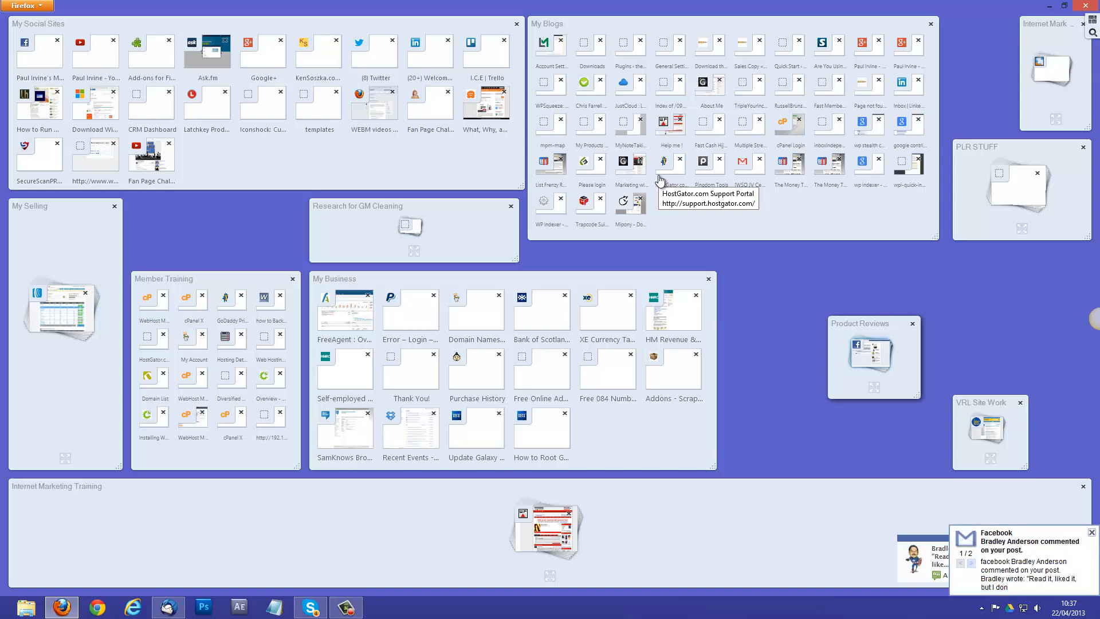
Show the main window's existing tab groups, including My Social Sites, My Blogs and My Business.
left_click(973, 564)
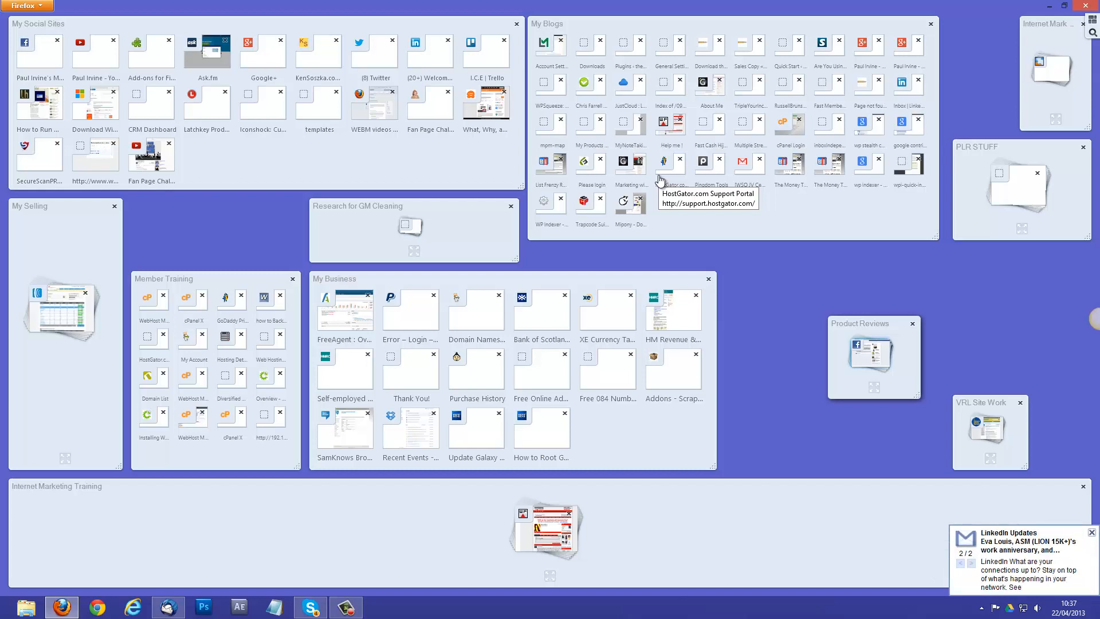